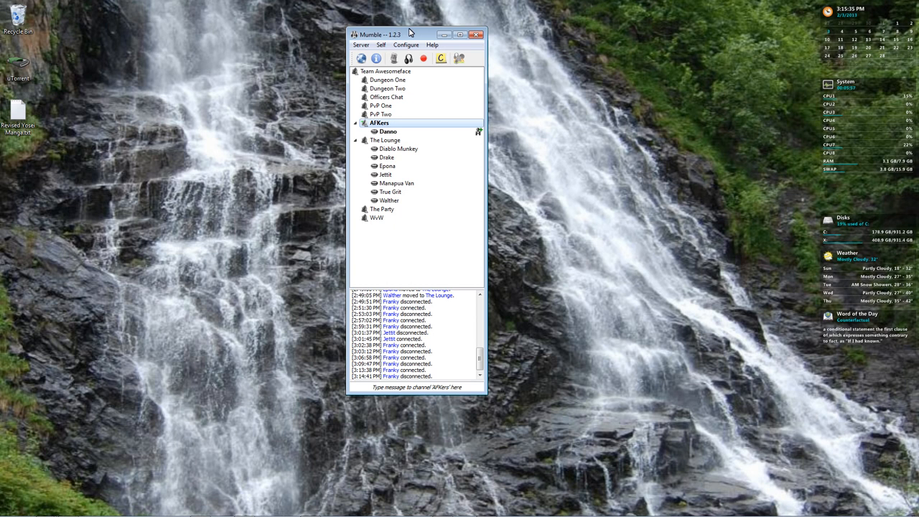
# Step: Open Mumble's settings and show the advanced configuration categories
pyautogui.click(406, 44)
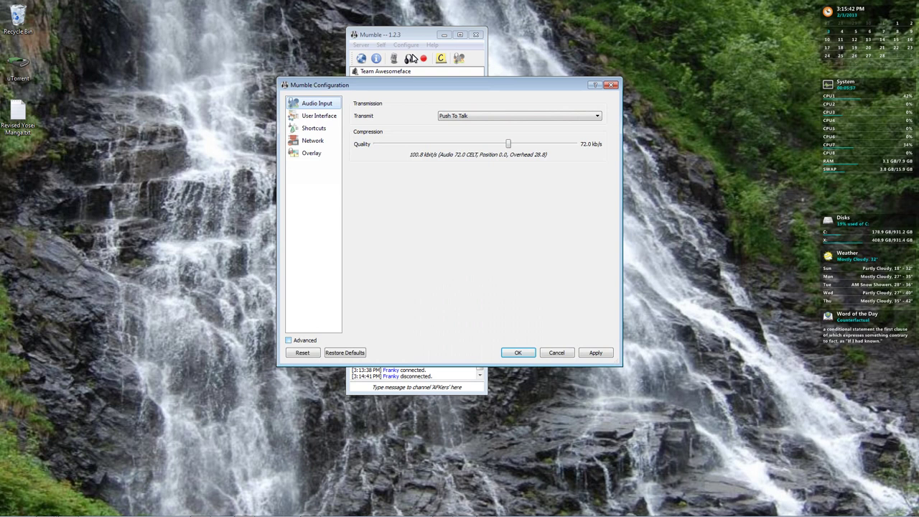
pyautogui.click(288, 339)
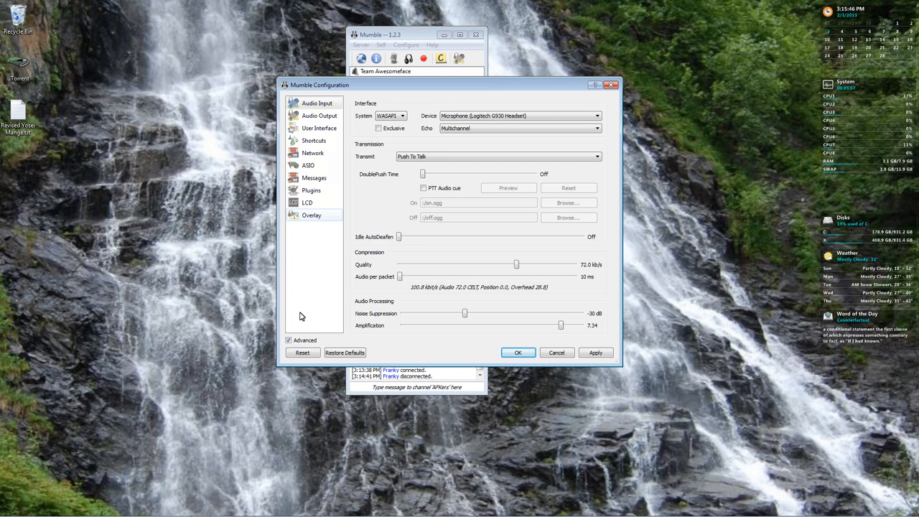
# Step: View the Overlay category and its exceptions list of programs
pyautogui.click(312, 215)
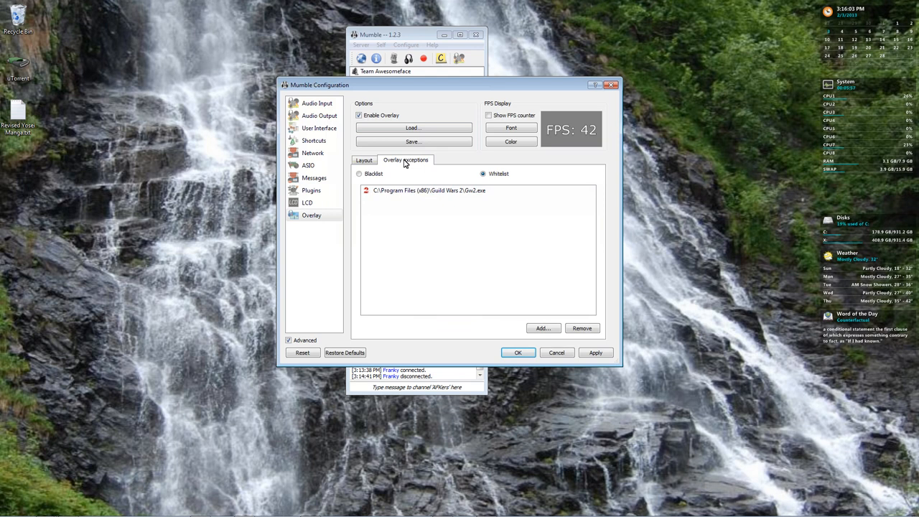
pyautogui.click(483, 174)
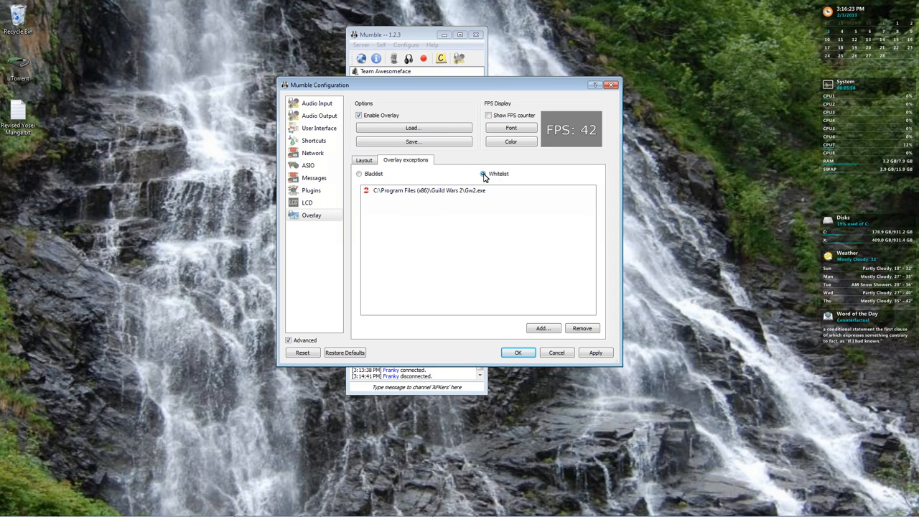
# Step: Set the overlay to whitelist mode and add C:\Program Files (x86)\Guild Wars 2\Gw2.exe
pyautogui.click(543, 328)
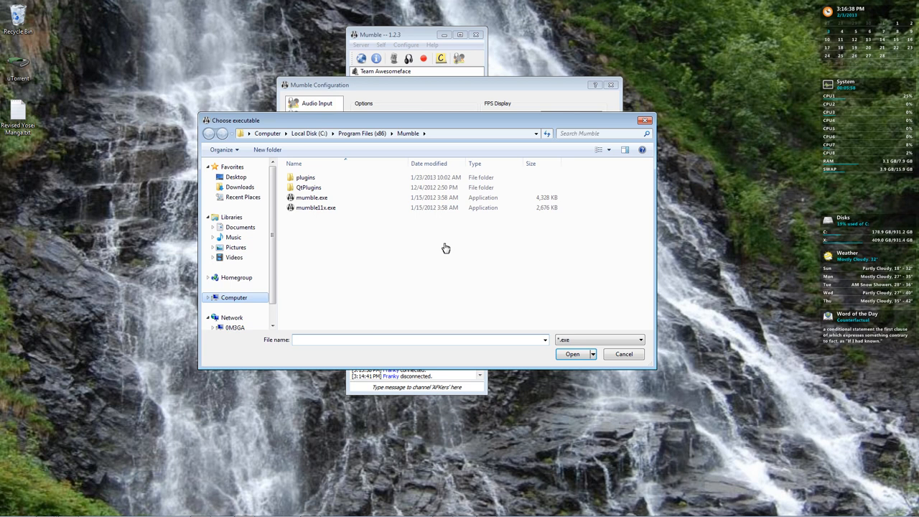
pyautogui.moveTo(244, 279)
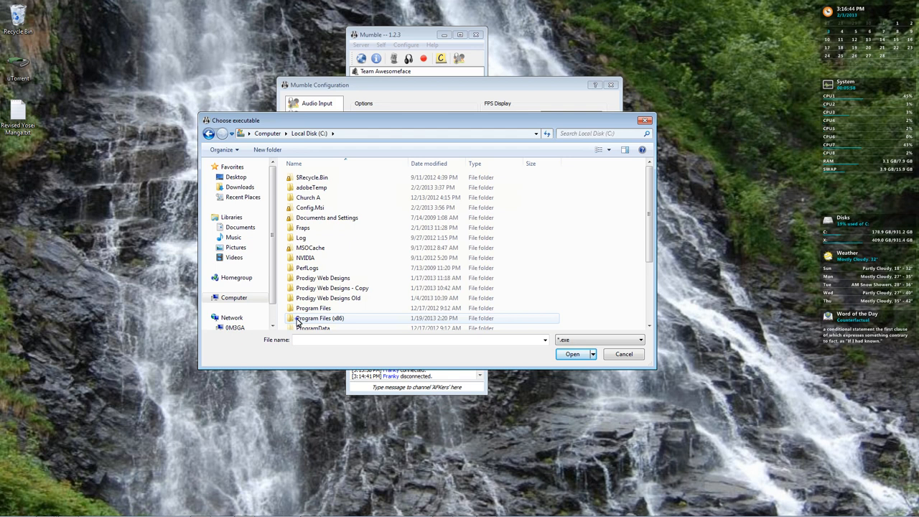
pyautogui.click(313, 308)
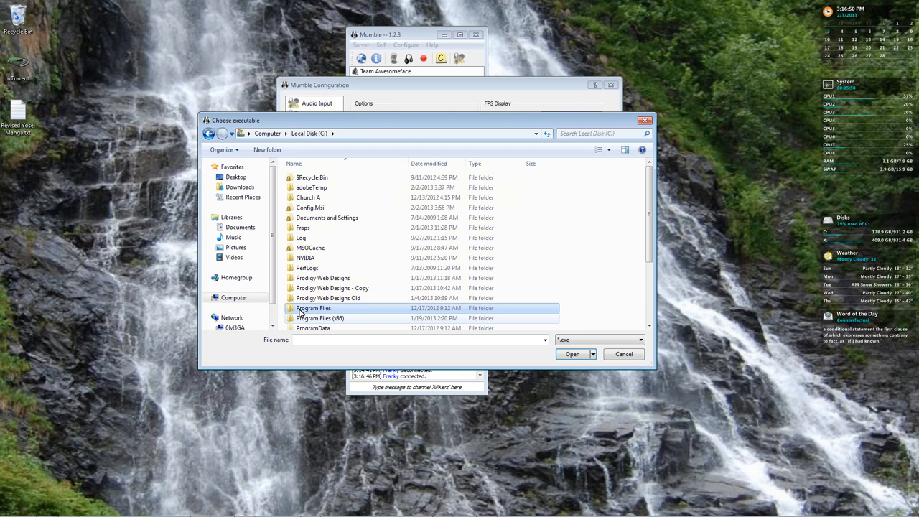
pyautogui.doubleClick(320, 318)
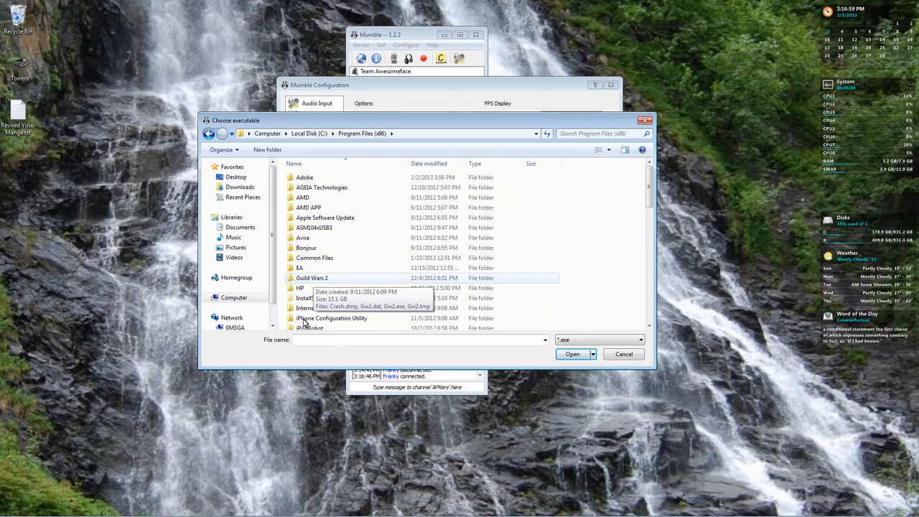
pyautogui.doubleClick(312, 278)
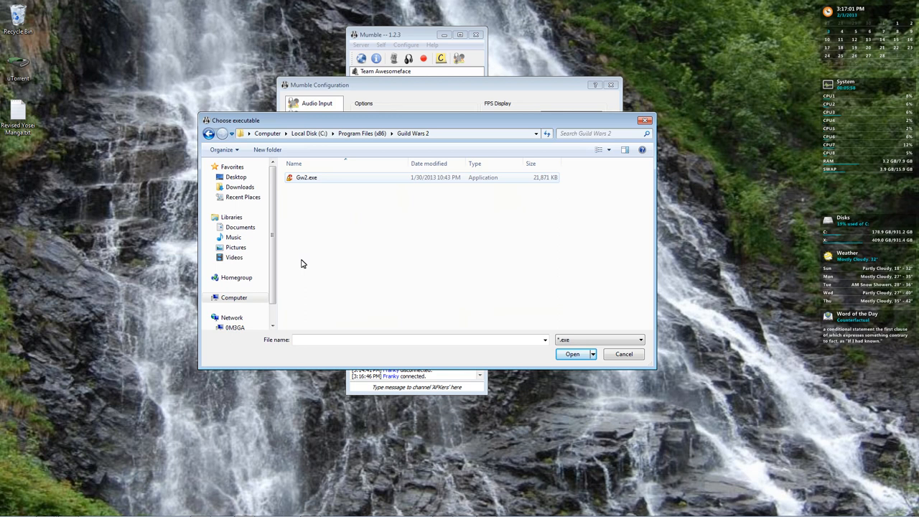
pyautogui.click(572, 354)
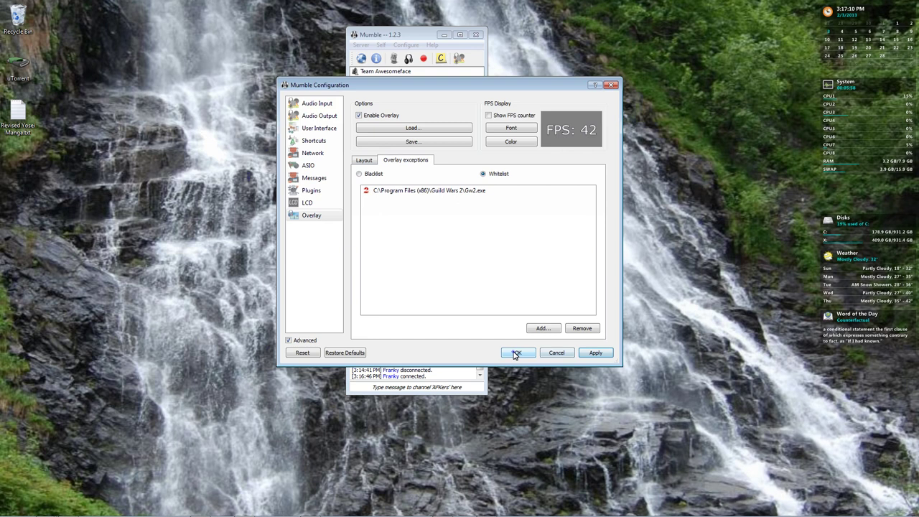
# Step: Confirm the Mumble configuration with OK to save the Gw2.exe whitelist
pyautogui.click(517, 352)
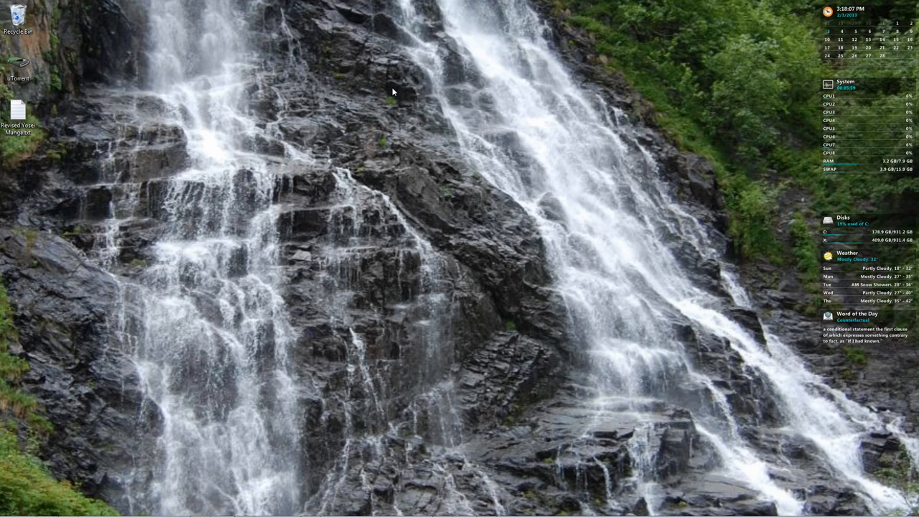
pyautogui.moveTo(127, 196)
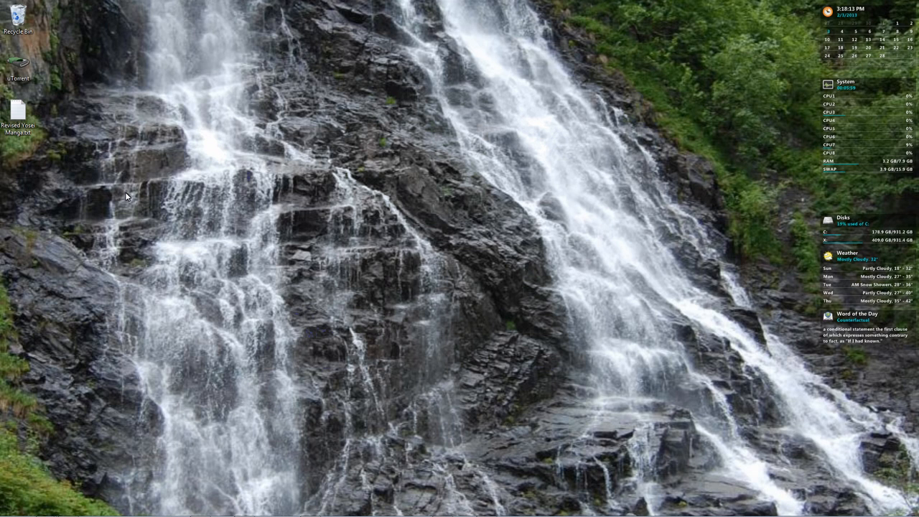
# Step: Open the Windows Start menu
pyautogui.click(10, 509)
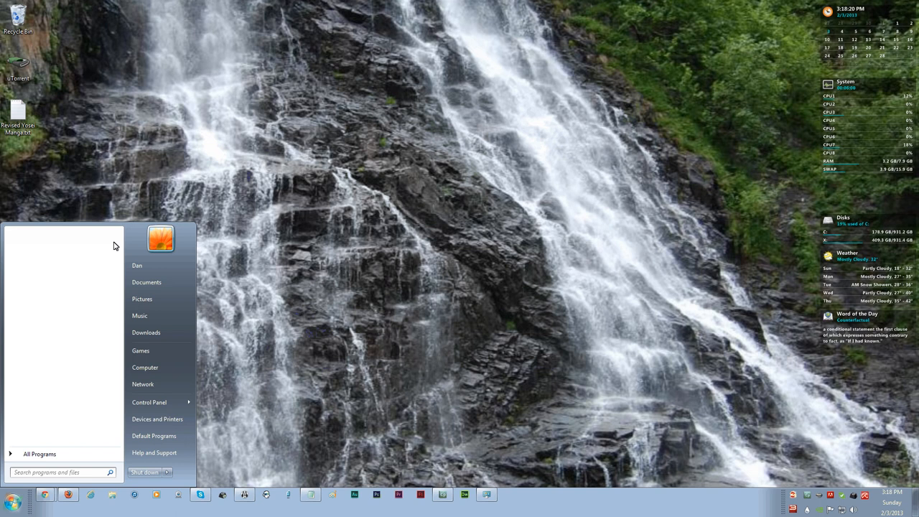
pyautogui.moveTo(395, 197)
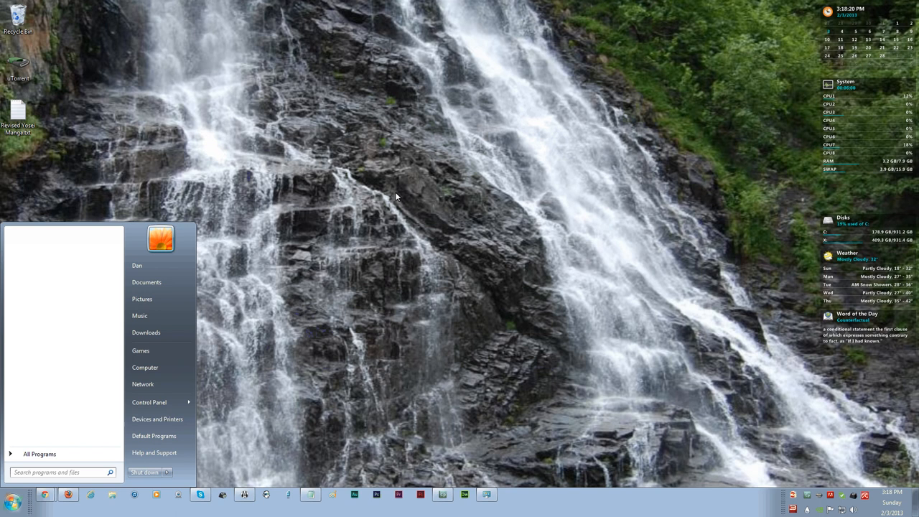
# Step: Browse via Computer to Local Disk (C:) > Program Files (x86)
pyautogui.click(145, 366)
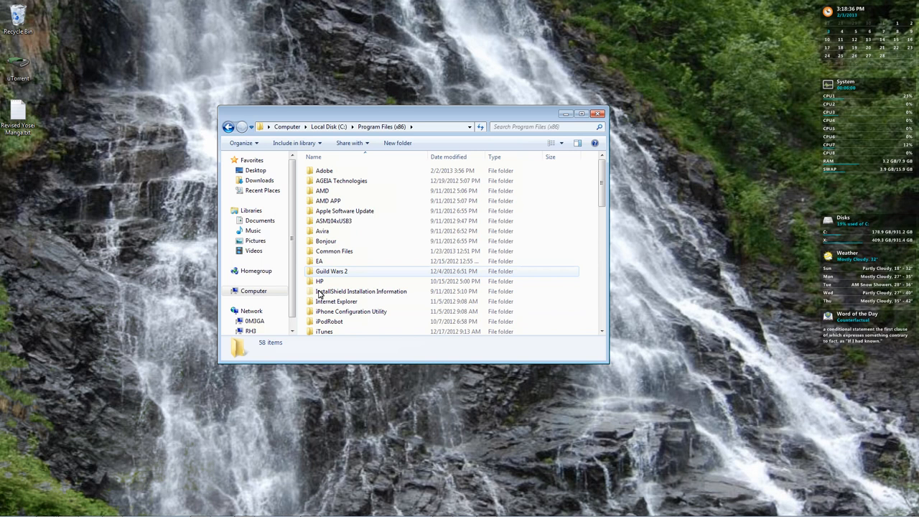
# Step: Send Gw2.exe from the Guild Wars 2 folder to the desktop as a shortcut
pyautogui.doubleClick(331, 271)
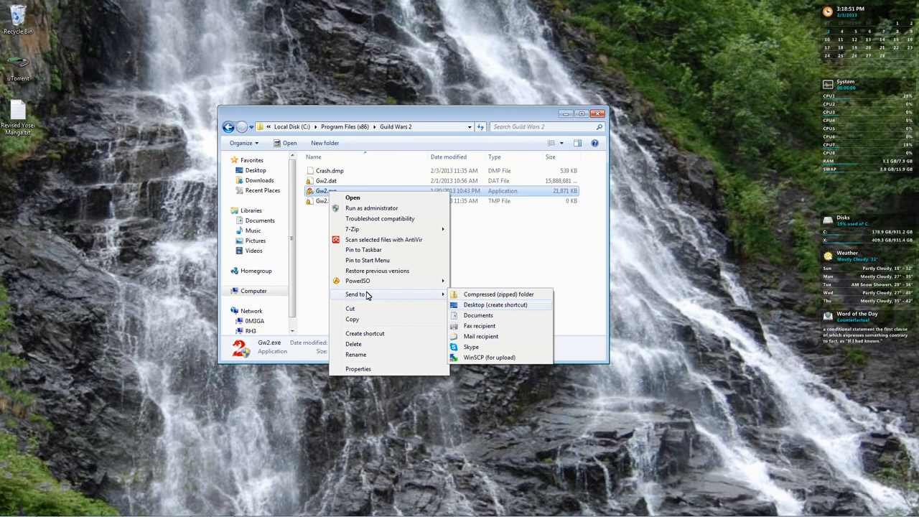
pyautogui.click(495, 305)
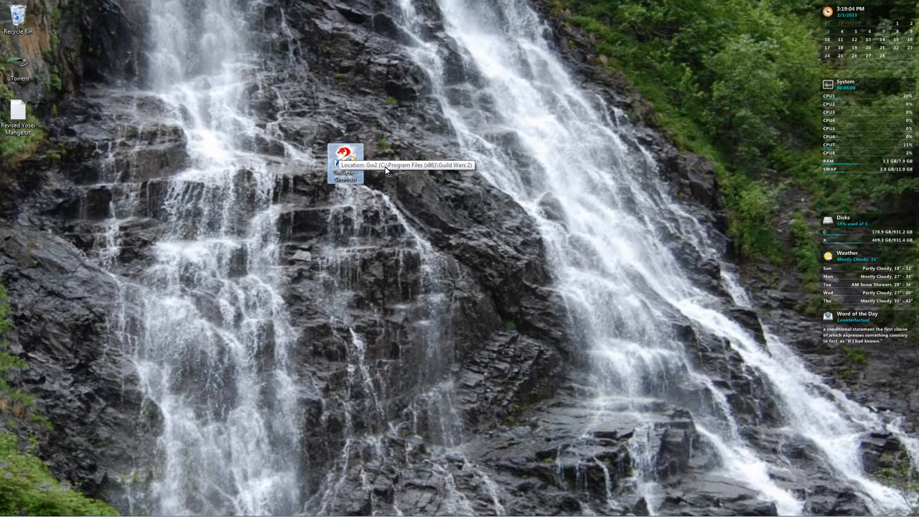
# Step: Open the desktop Gw2 shortcut's Properties to add -email and -password arguments
pyautogui.rightClick(346, 161)
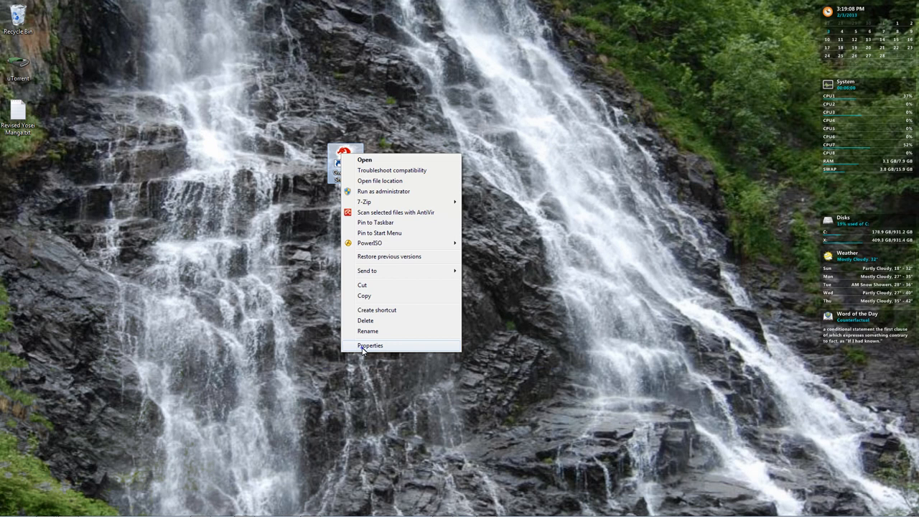
pyautogui.click(370, 345)
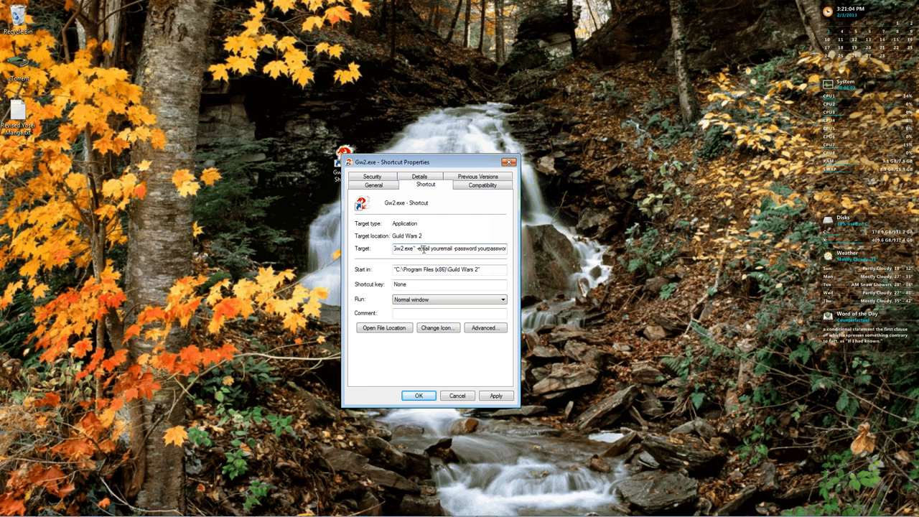
pyautogui.doubleClick(442, 248)
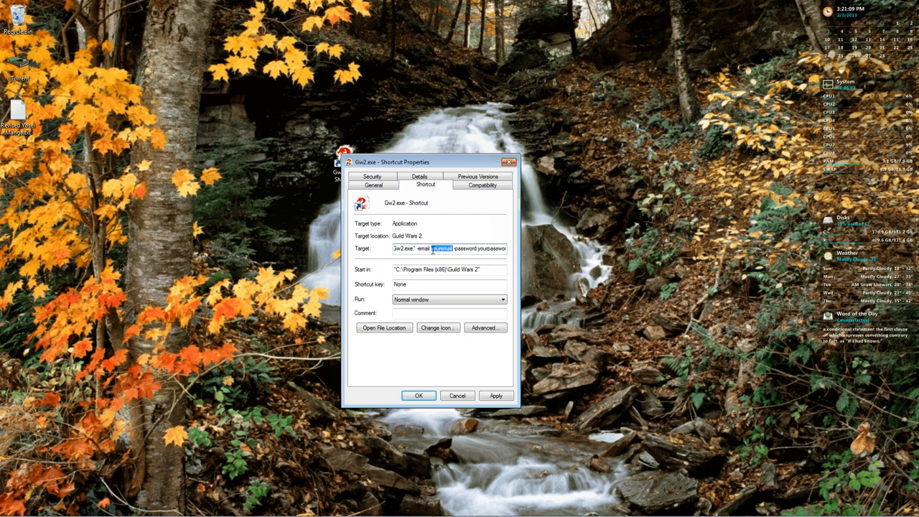
pyautogui.write('asdsad@sadsda.c')
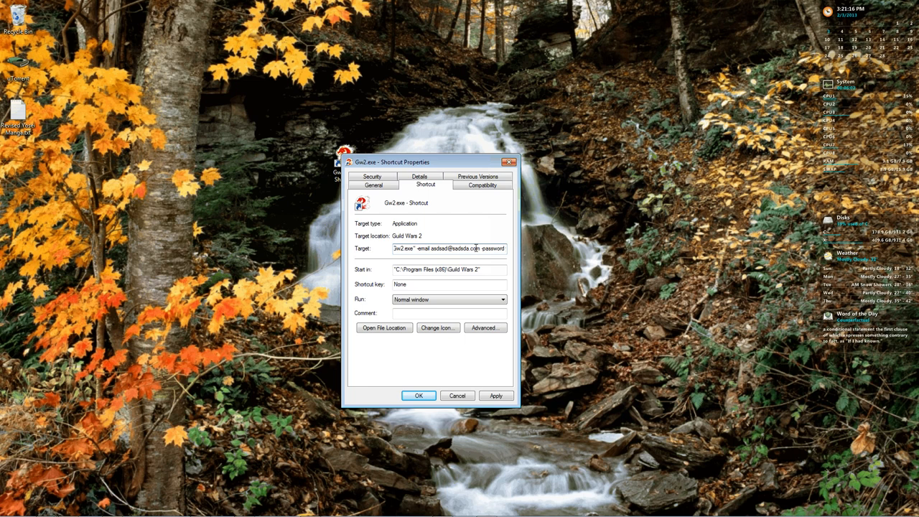
pyautogui.write('yourpassword -nopatchui')
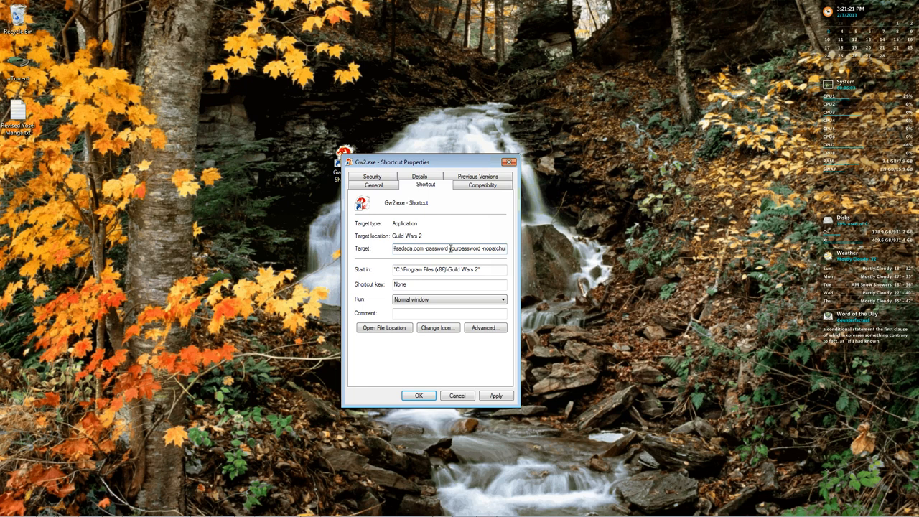
pyautogui.doubleClick(465, 249)
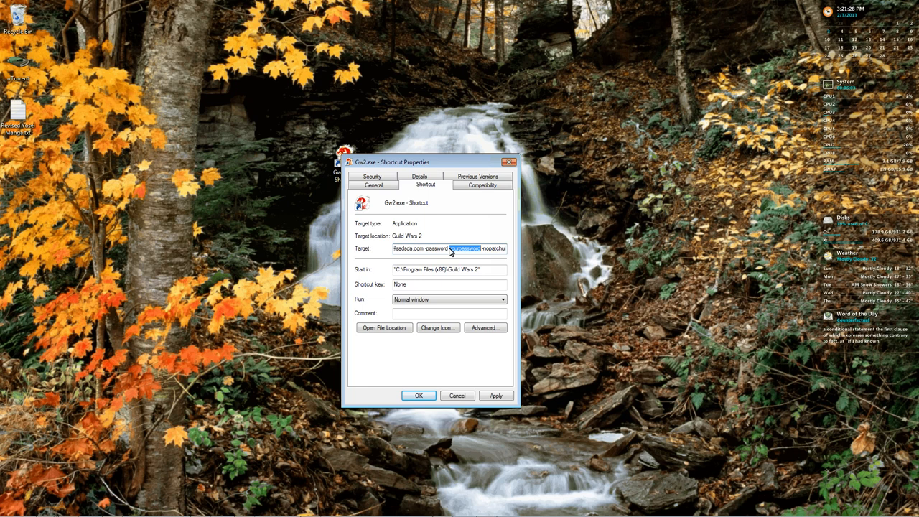
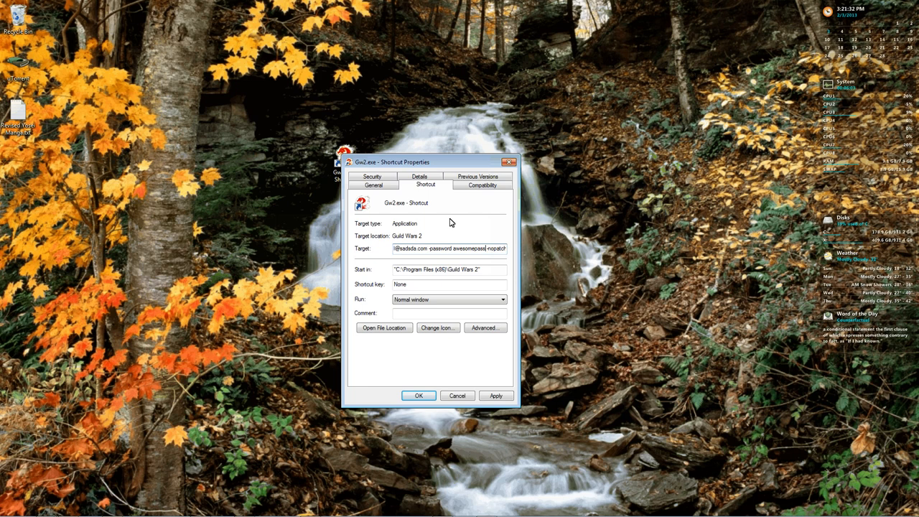
# Step: Save the edited shortcut target and close the properties dialog
pyautogui.doubleClick(492, 248)
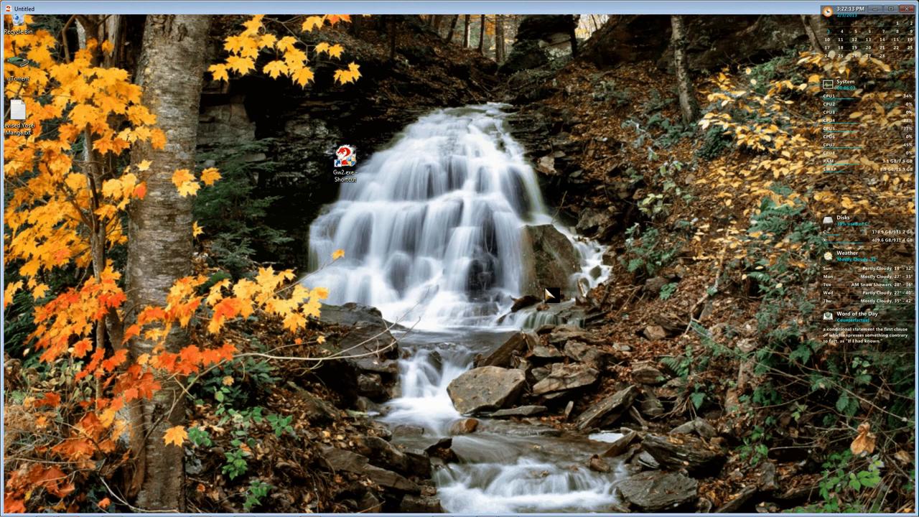
# Step: Launch Guild Wars 2 from its desktop shortcut and reach character selection
pyautogui.doubleClick(344, 156)
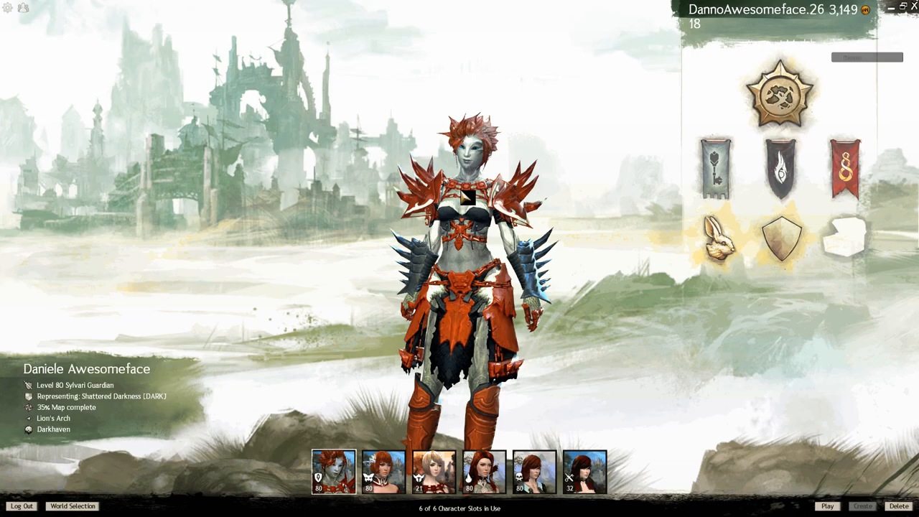
pyautogui.moveTo(245, 171)
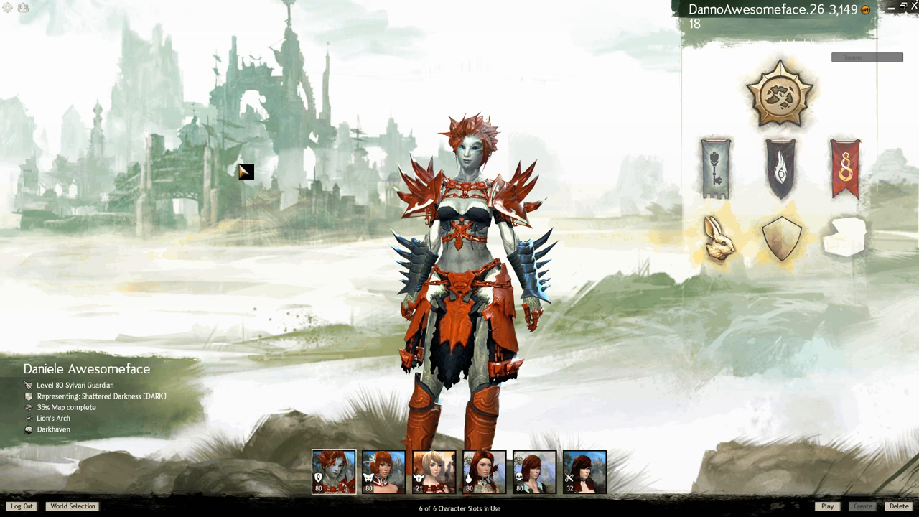
pyautogui.click(383, 472)
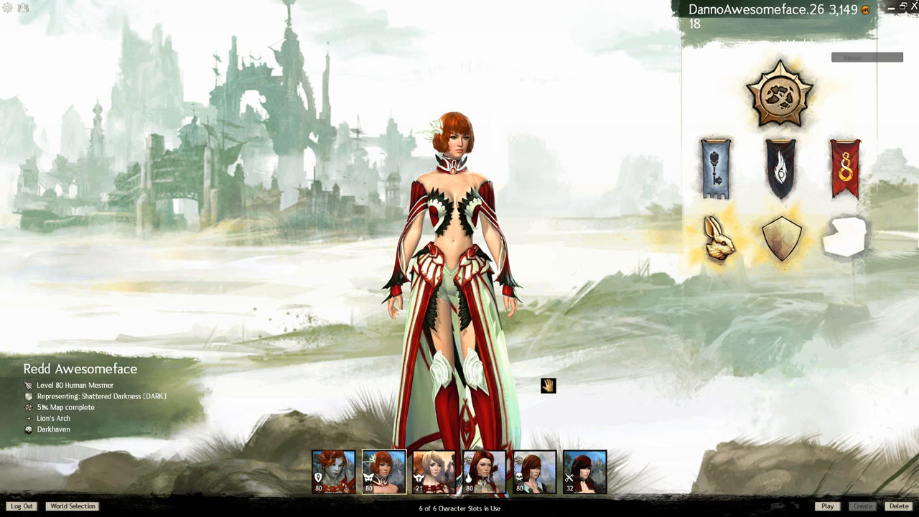
pyautogui.moveTo(597, 175)
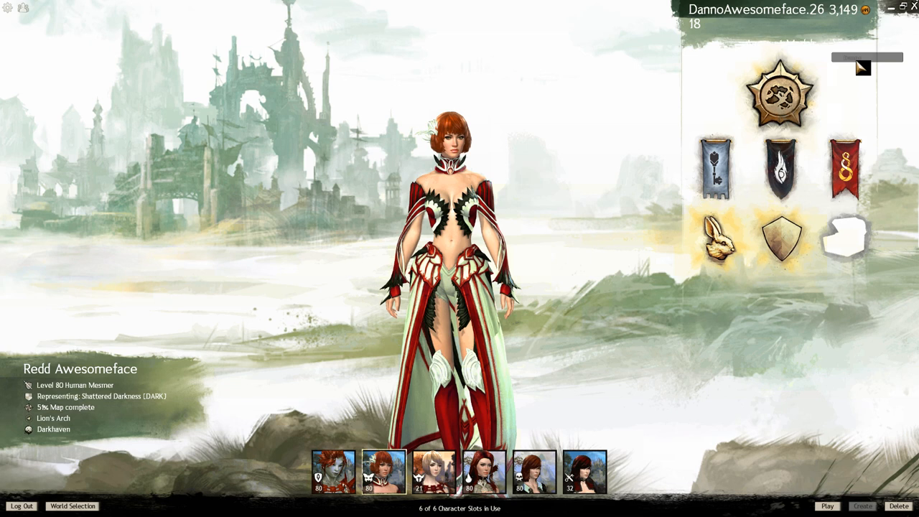
pyautogui.moveTo(845, 65)
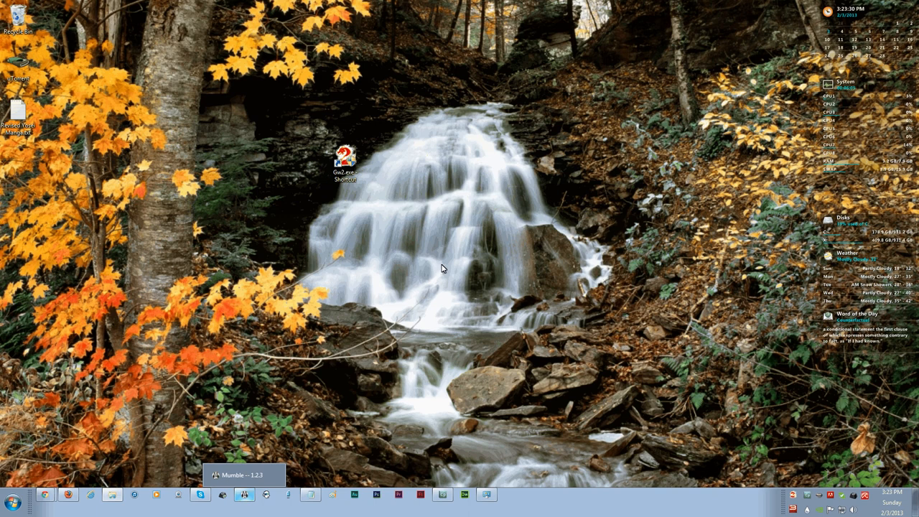
pyautogui.moveTo(322, 300)
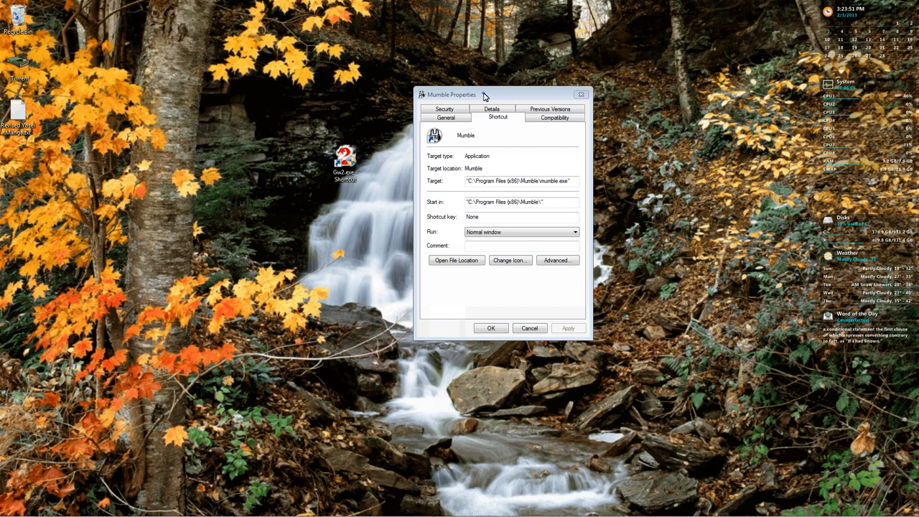
pyautogui.click(543, 108)
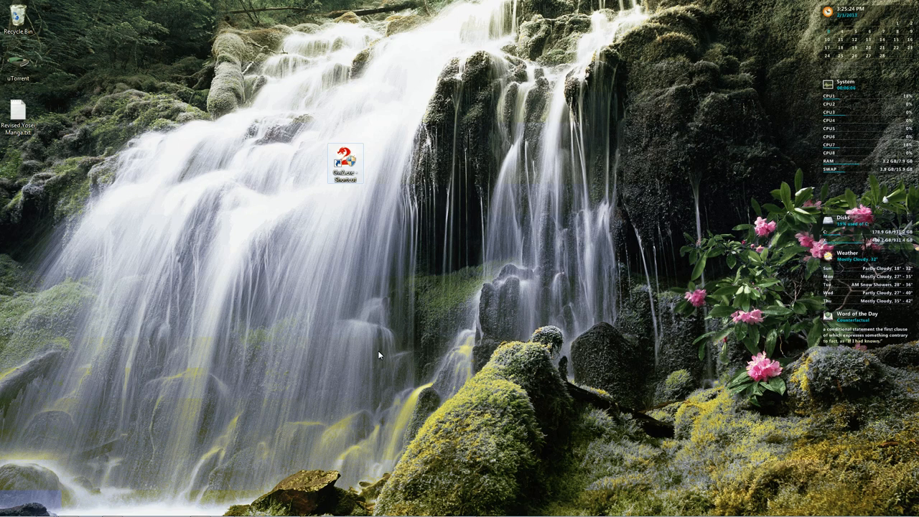
# Step: Relaunch Guild Wars 2 and load the character into Lion's Arch
pyautogui.moveTo(345, 163); pyautogui.dragTo(273, 116)
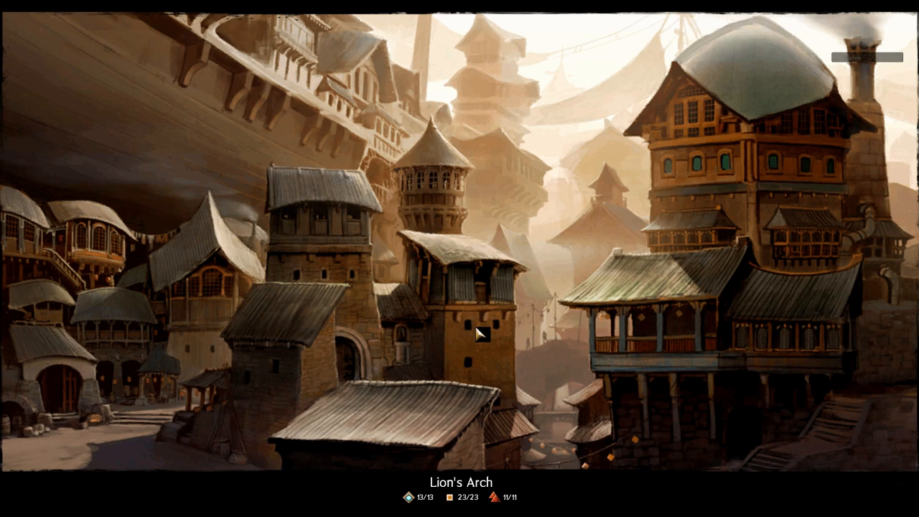
pyautogui.moveTo(482, 332)
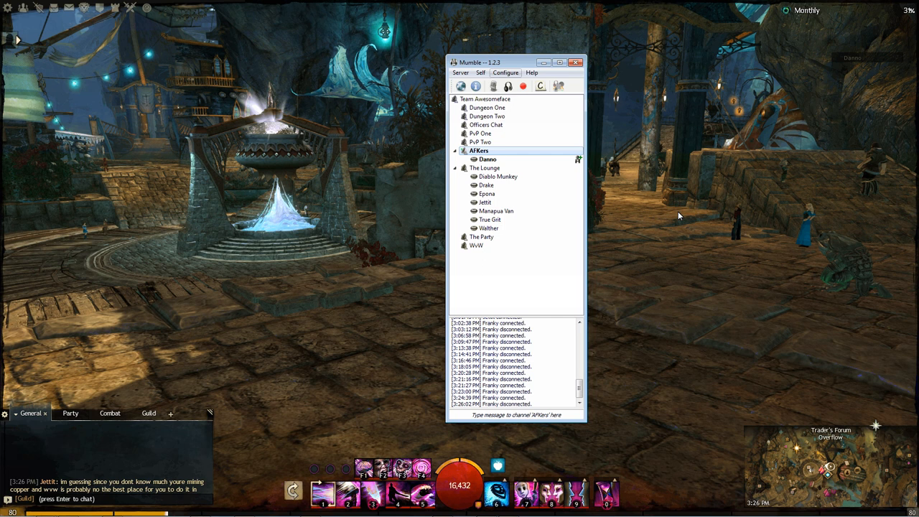
# Step: Open Mumble's Configure > Settings on the Overlay page
pyautogui.click(505, 72)
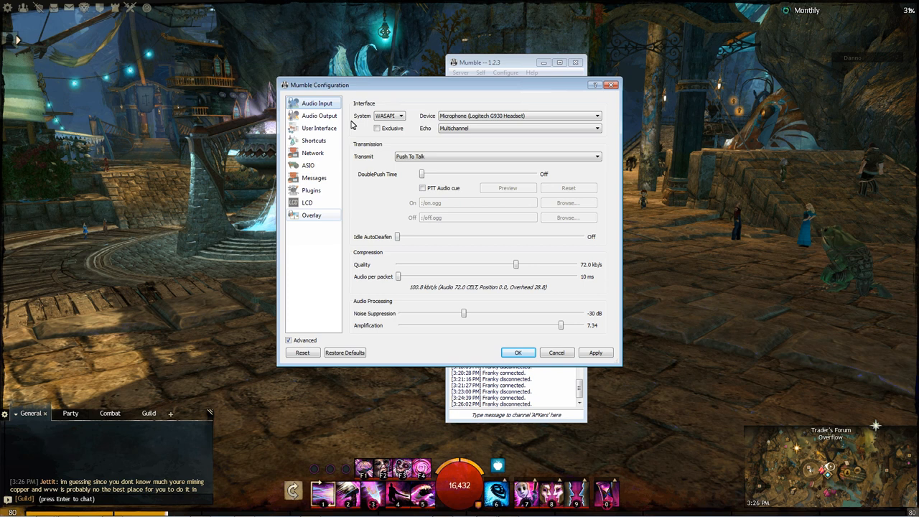
pyautogui.click(311, 215)
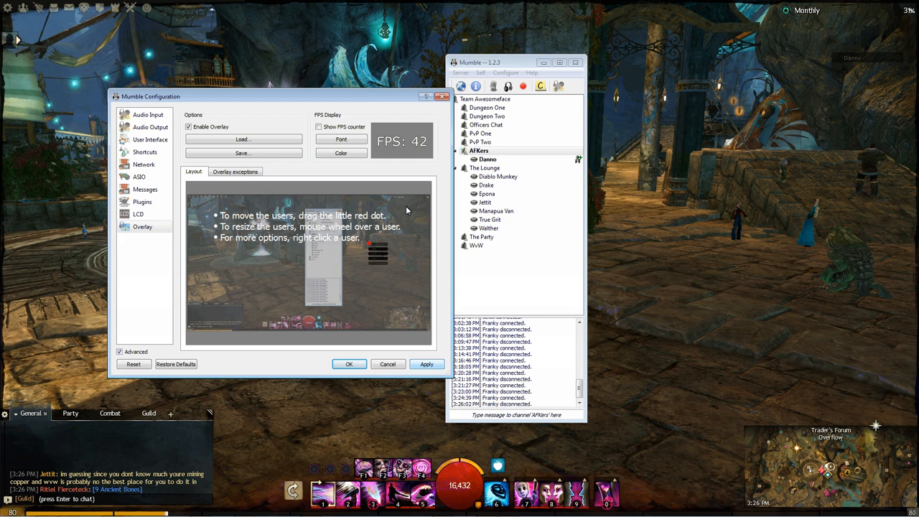
# Step: Move the overlay user list to the top-right of the layout preview and shrink it
pyautogui.click(426, 364)
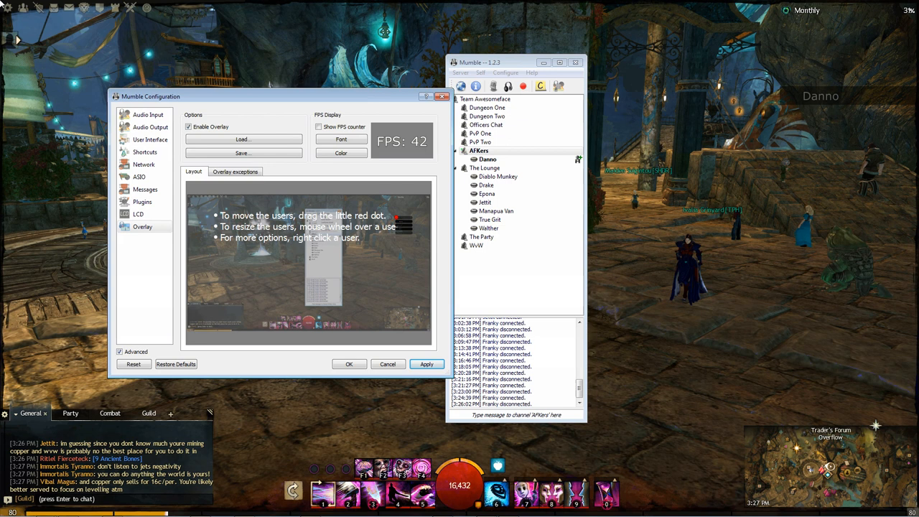
pyautogui.moveTo(347, 93)
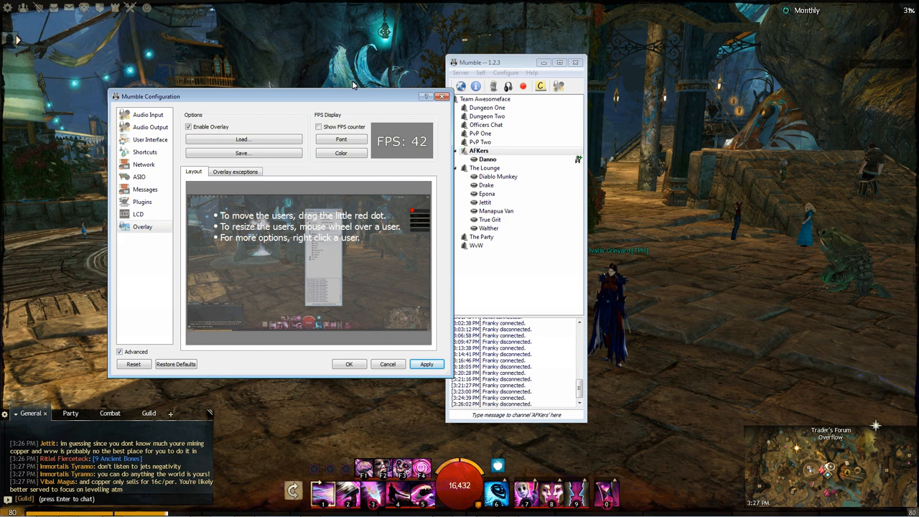
pyautogui.click(426, 364)
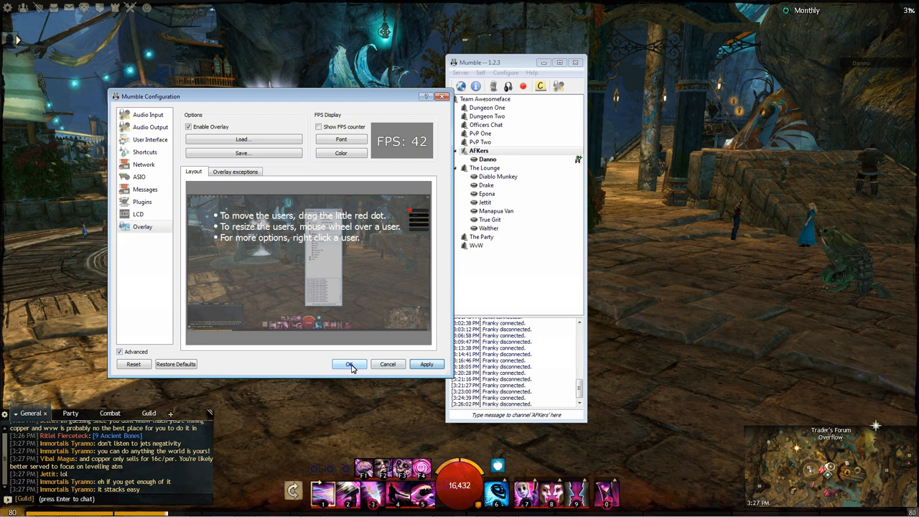
# Step: Save the overlay layout with OK and exit Guild Wars 2 to the desktop
pyautogui.click(349, 364)
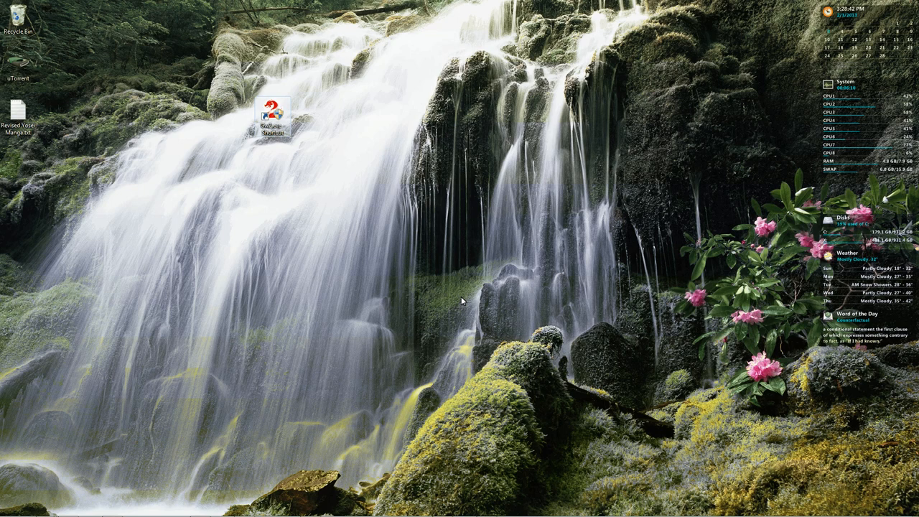
pyautogui.moveTo(406, 388)
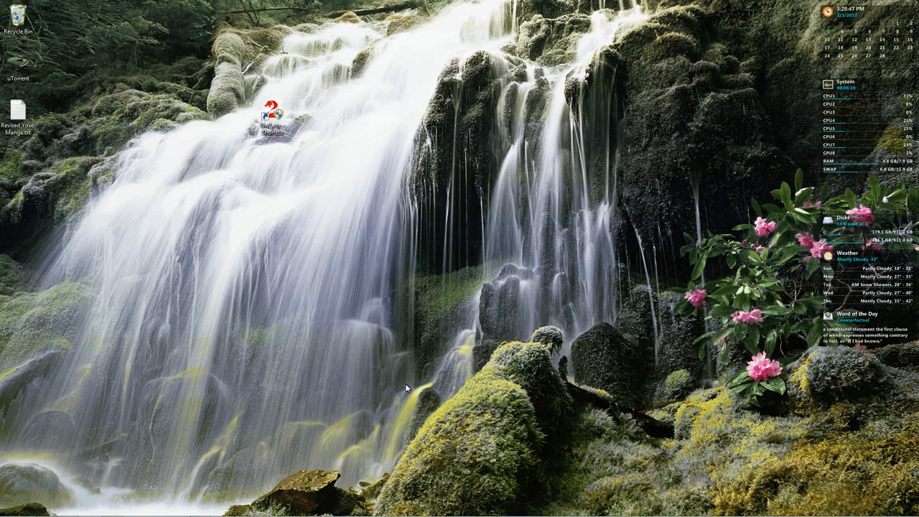